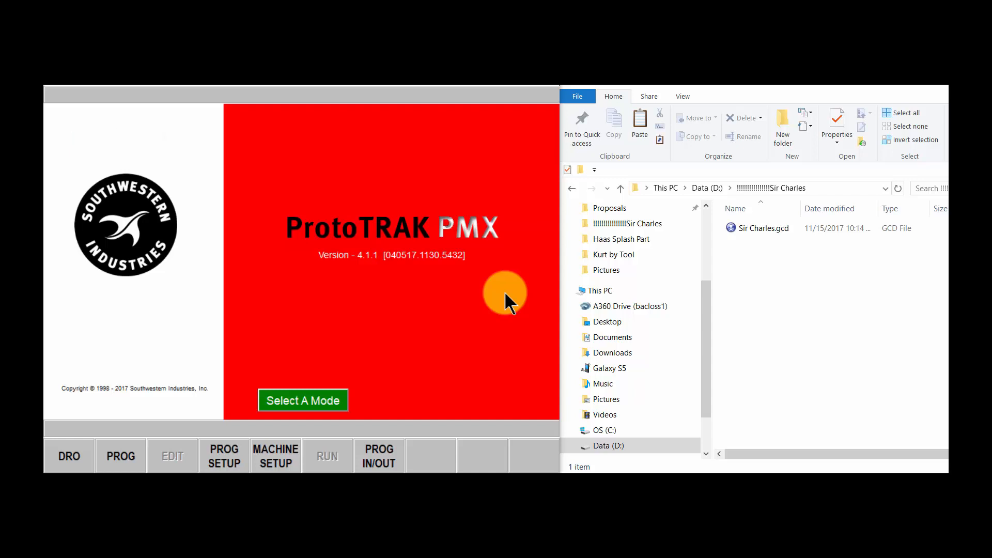
Load the Sir Charles.gcd program through PROG IN/OUT and set G54 offsets X 6, Y 5, Z 4.
click(378, 456)
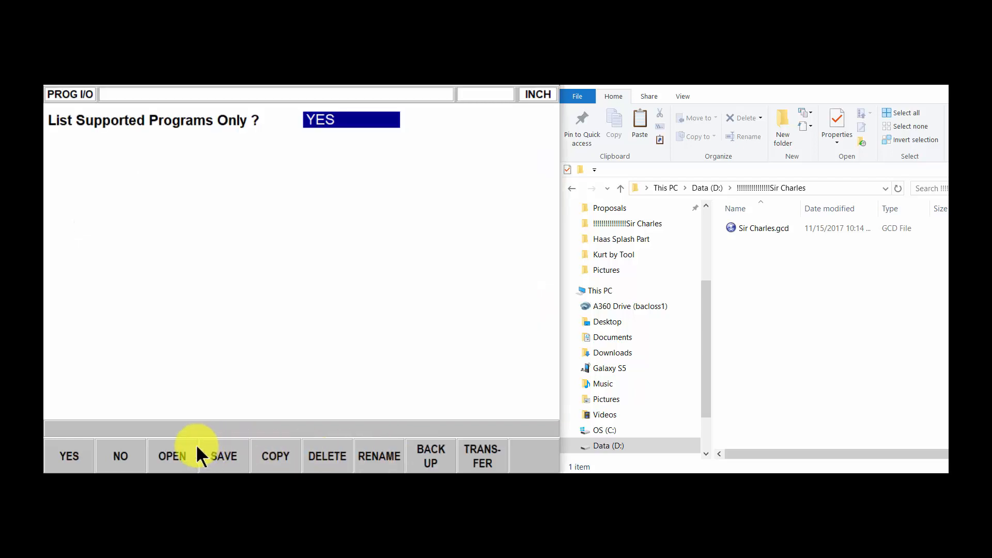
click(171, 456)
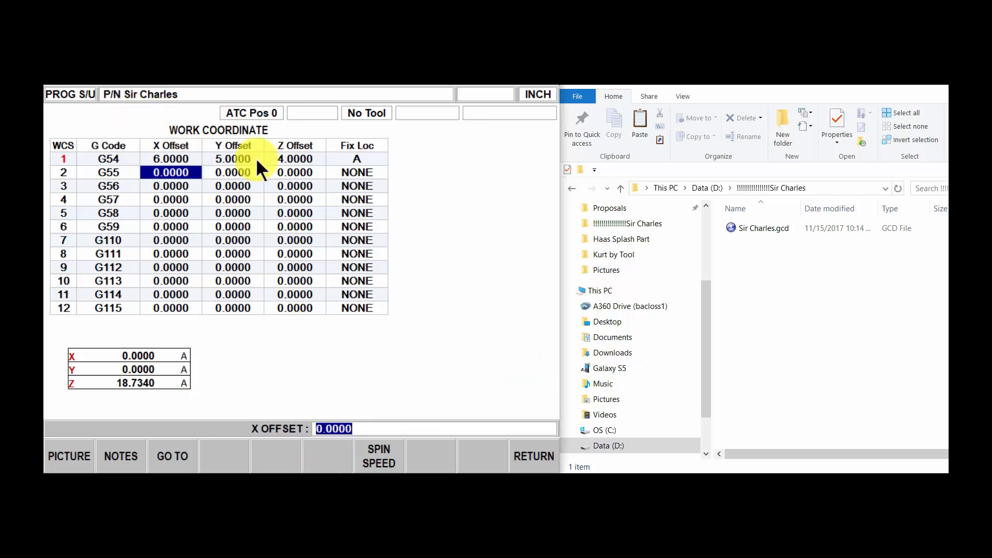
mouse_move(372, 209)
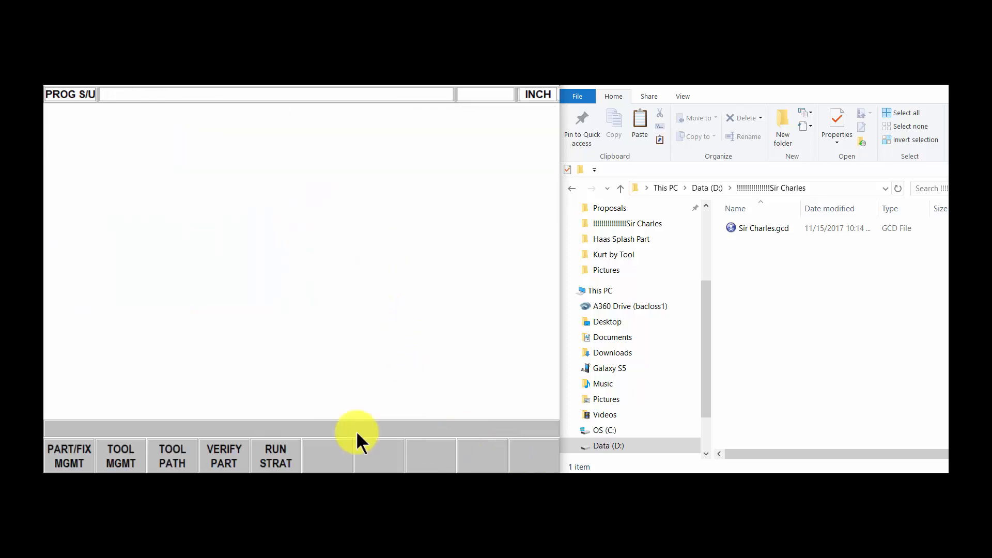
Review the 13-tool table in the tool crib and the 3D tool path fitted to the machine table.
click(120, 456)
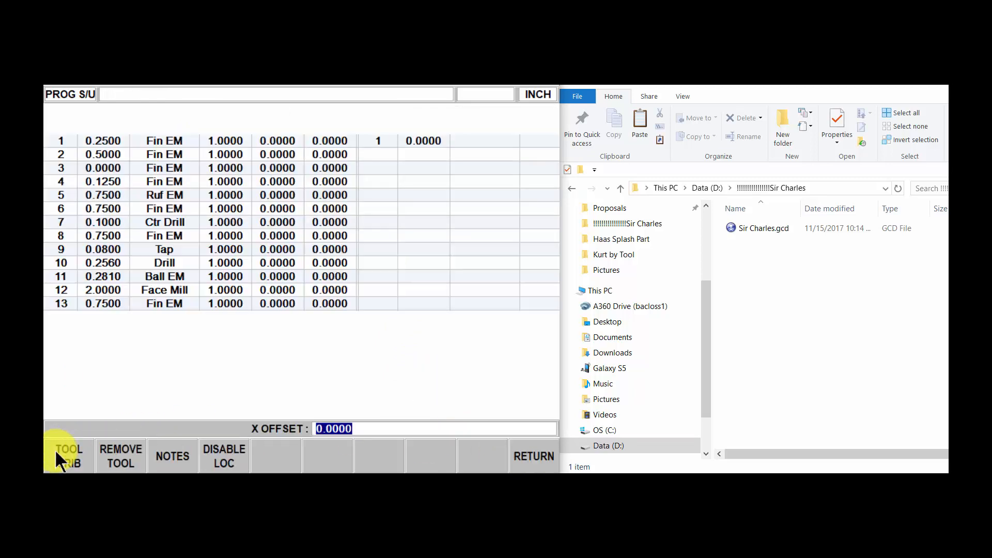
click(68, 456)
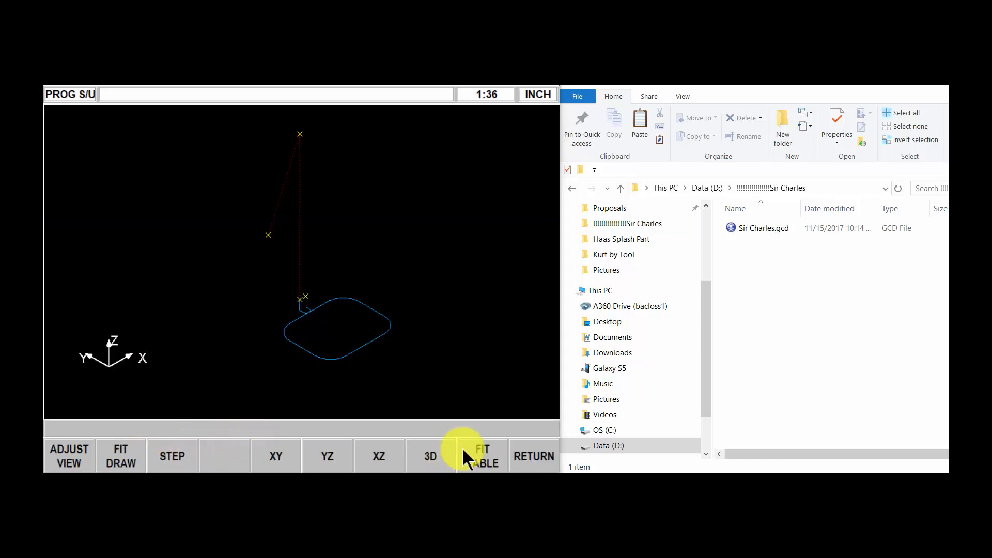
click(533, 456)
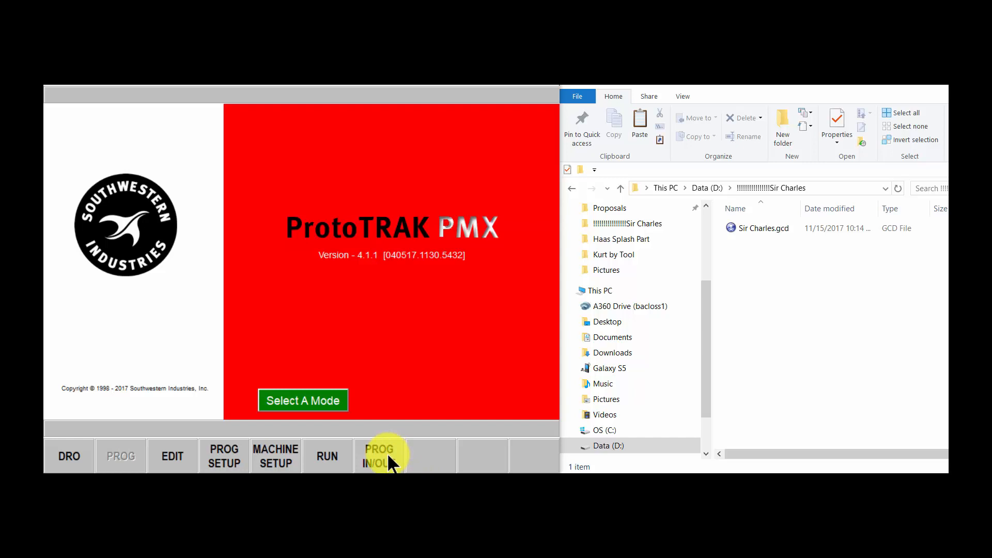
Save the program as Sir Charles.PTG in SWI PTG format beside the G-code file.
click(379, 457)
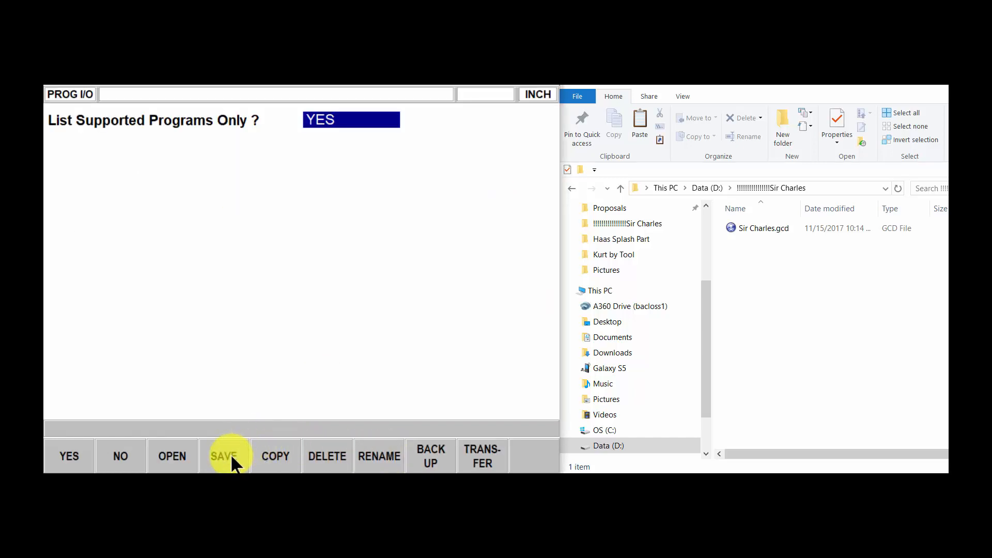
click(225, 457)
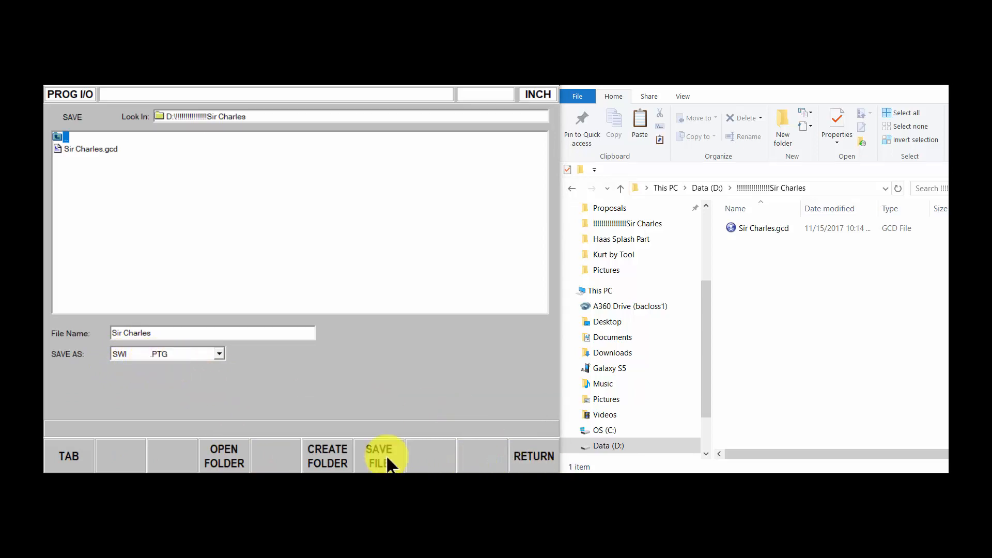
click(379, 457)
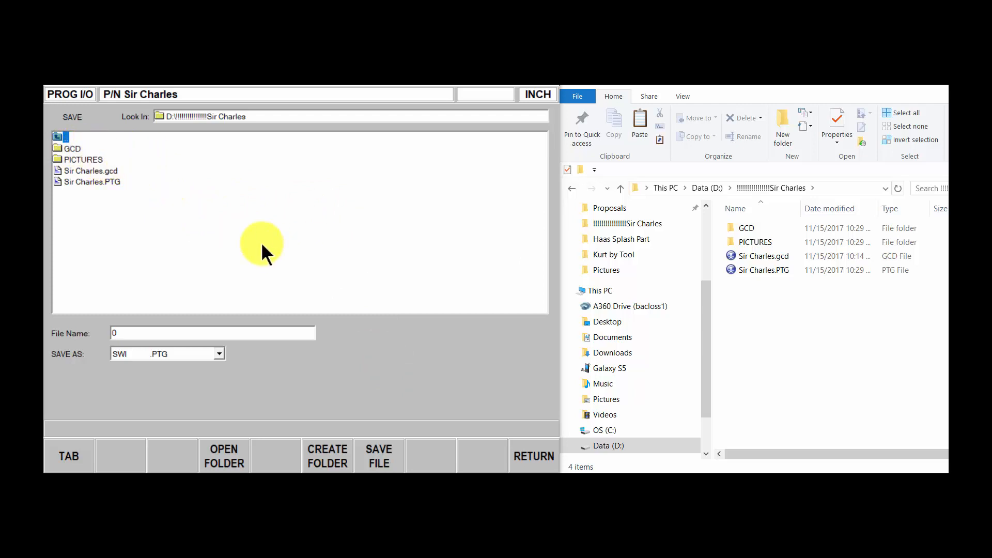
mouse_move(261, 256)
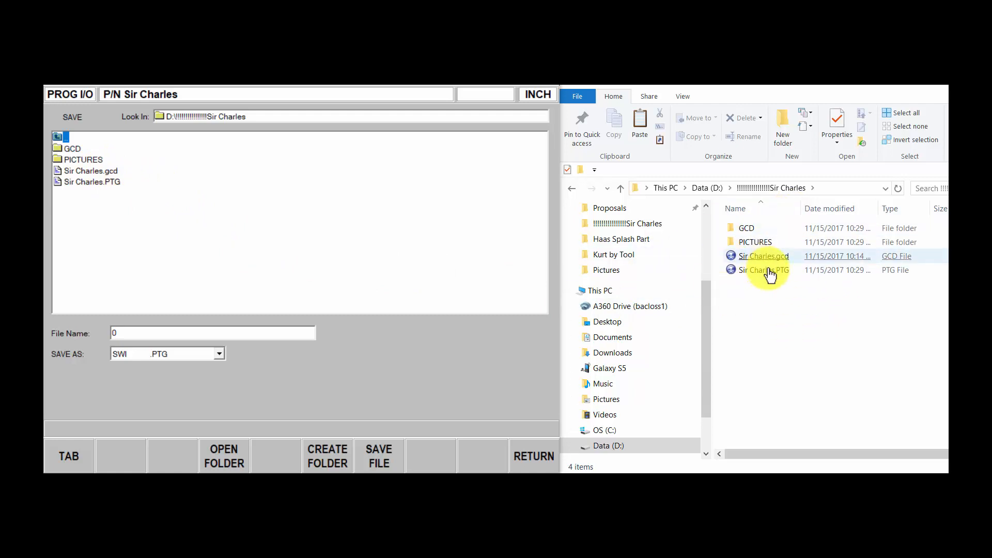
Open Sir Charles.gcd from File Explorer in NFR EditNC and change line N6 to Z-1.5.
click(762, 256)
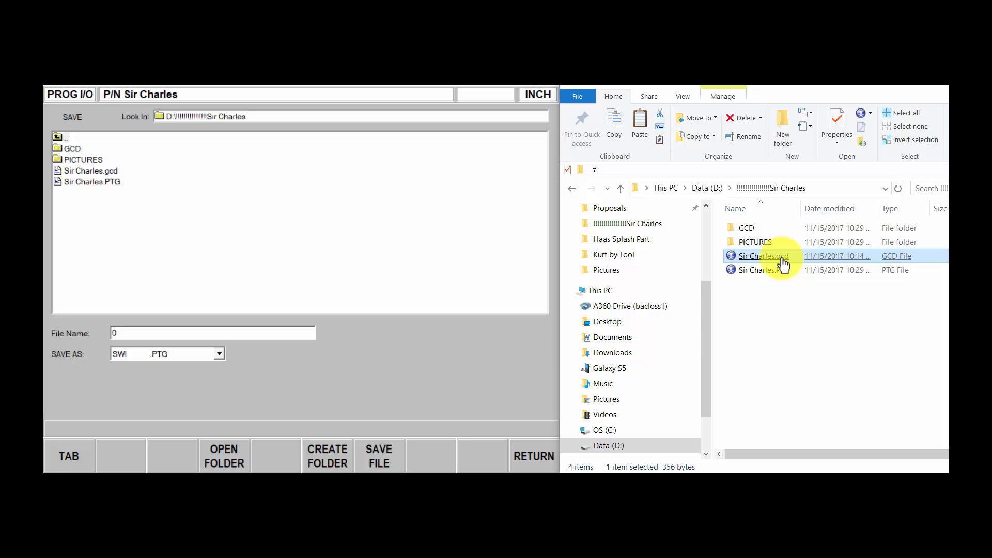
double_click(762, 256)
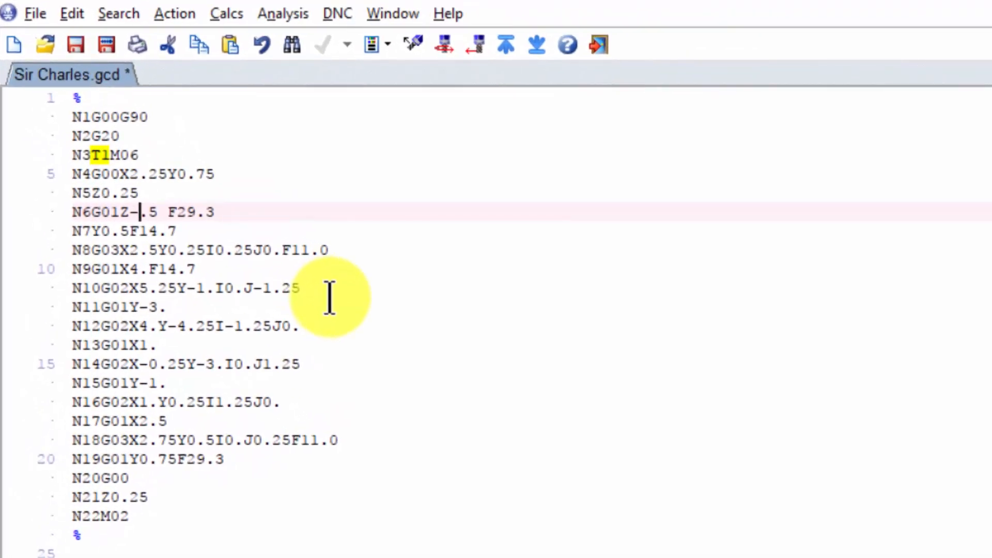
mouse_move(130, 212)
text(1)
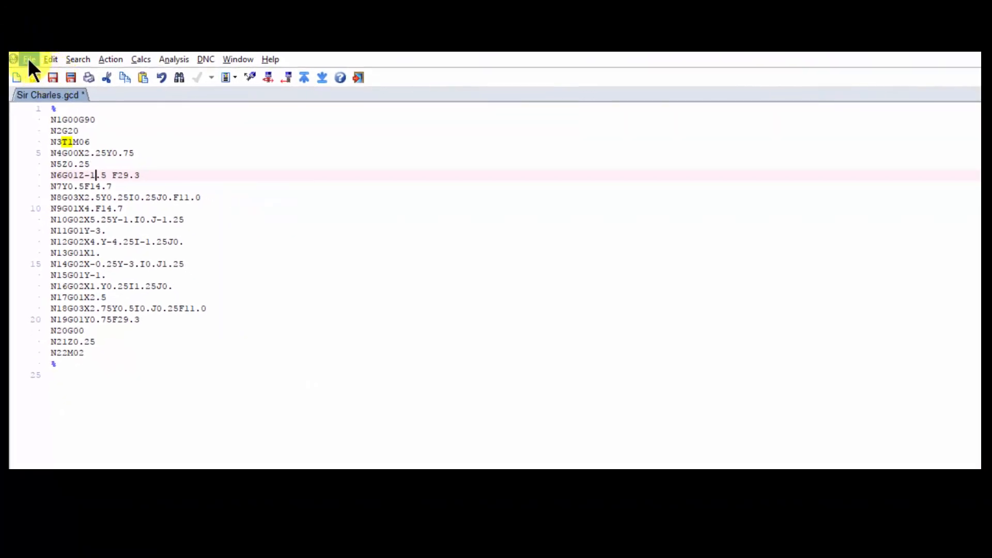
Save the edited Sir Charles.gcd into GCD > Sir Charles.PTG, overwriting the existing copy.
click(25, 59)
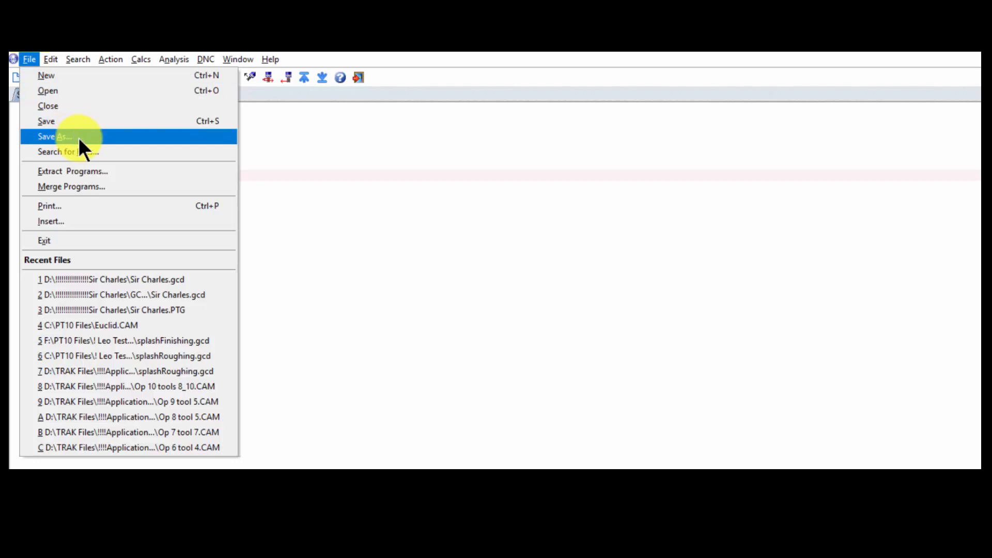
click(51, 136)
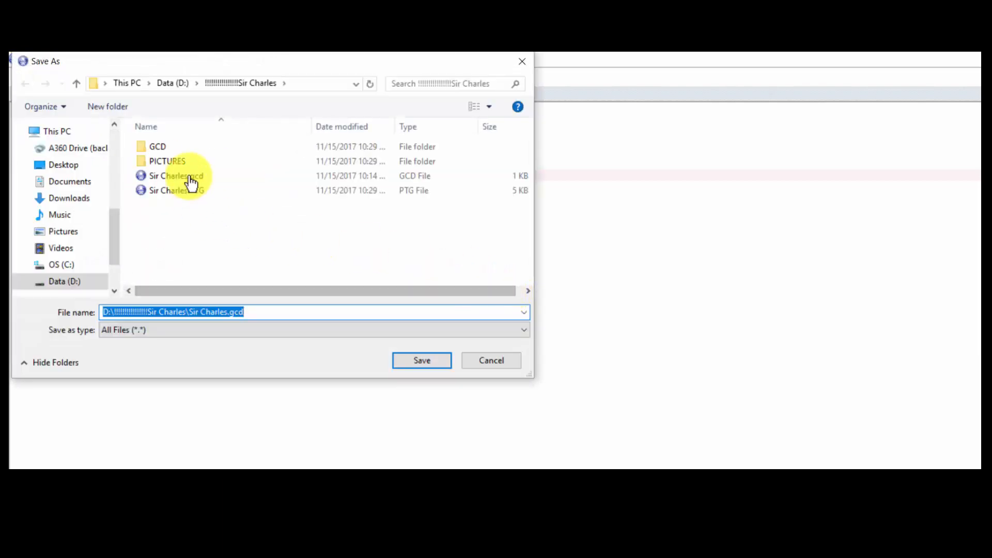
double_click(157, 146)
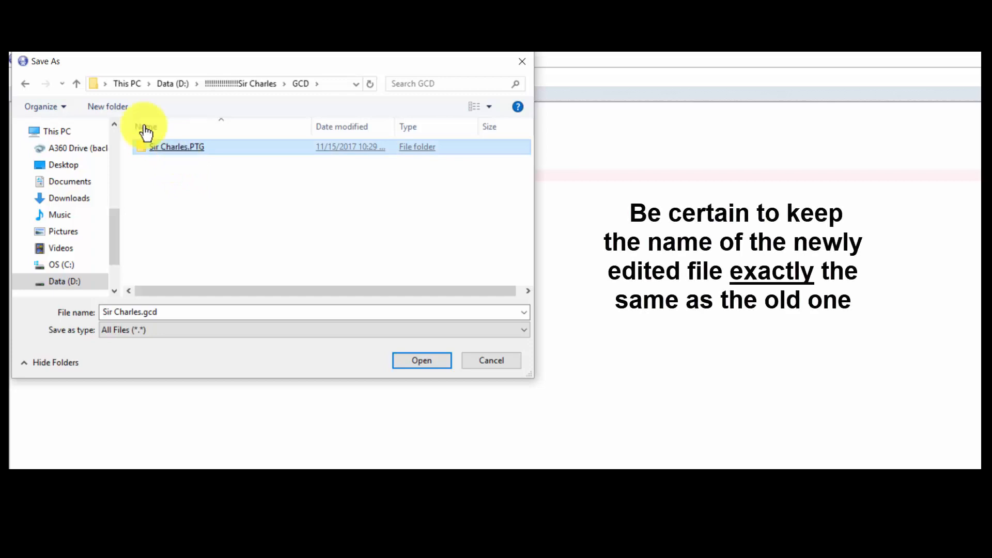
double_click(176, 146)
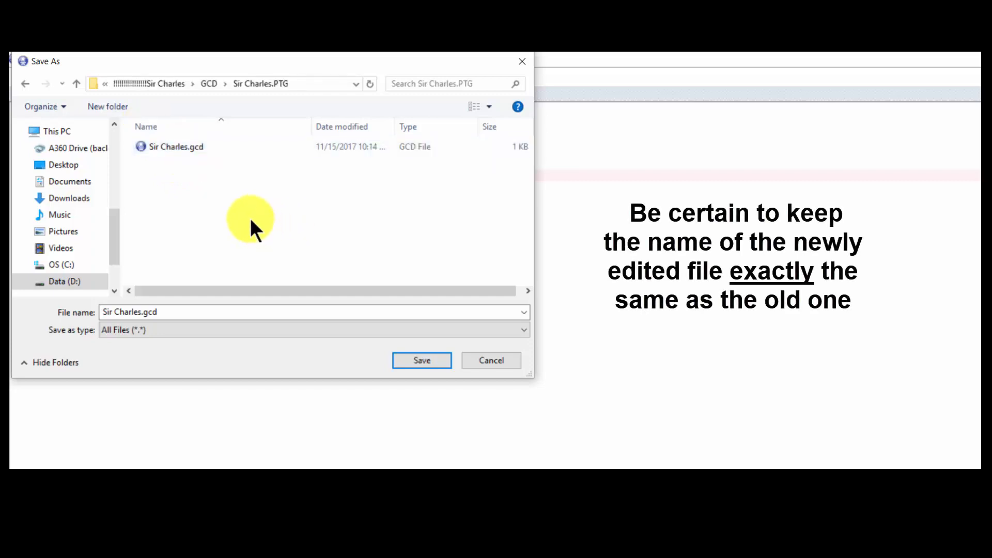
click(421, 360)
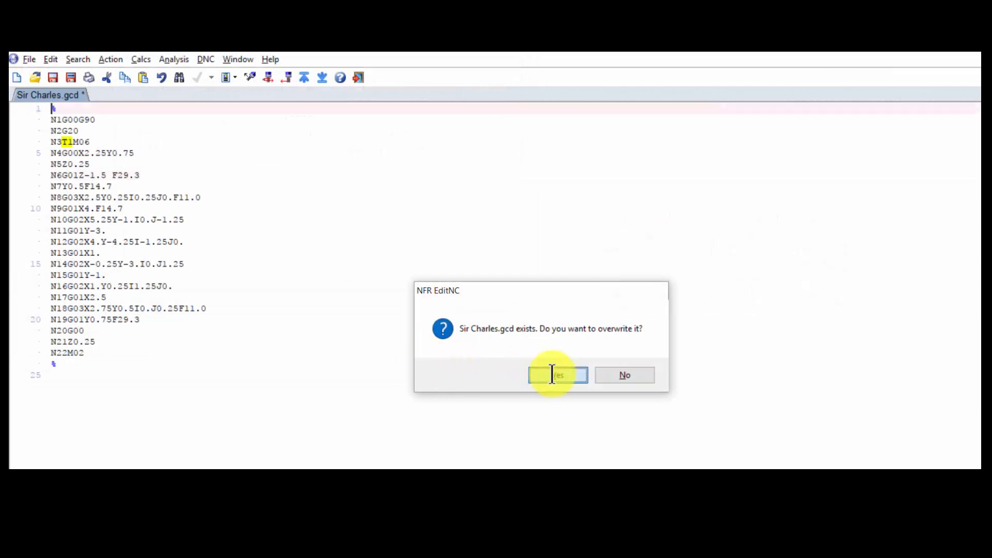
click(558, 375)
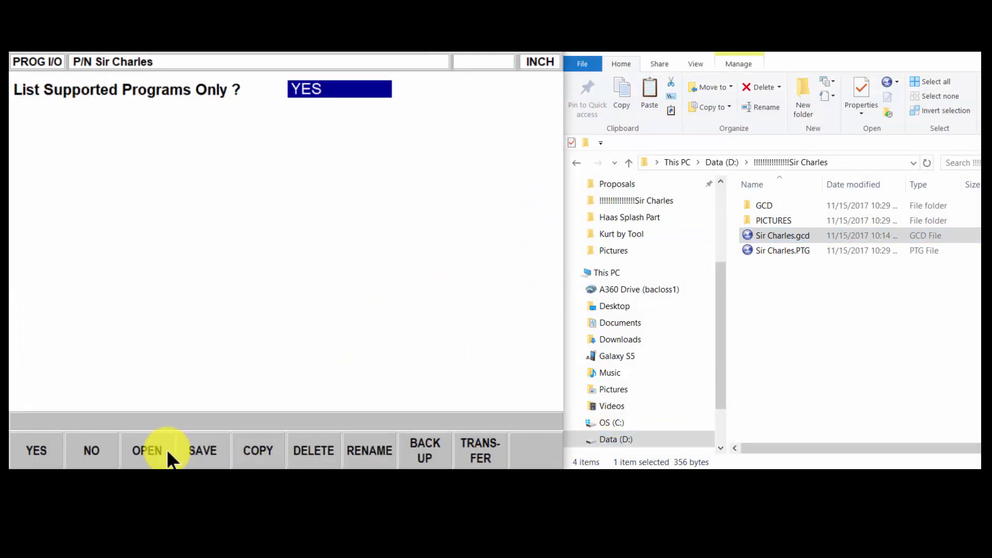
View the program in G CODE EDIT to confirm the Z-1.5 depth on line N6.
click(148, 450)
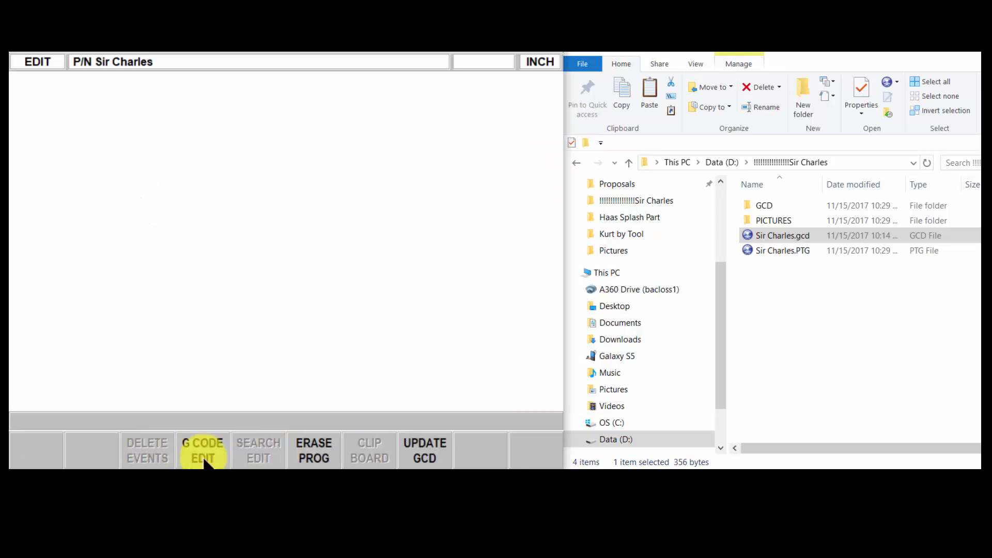
click(203, 450)
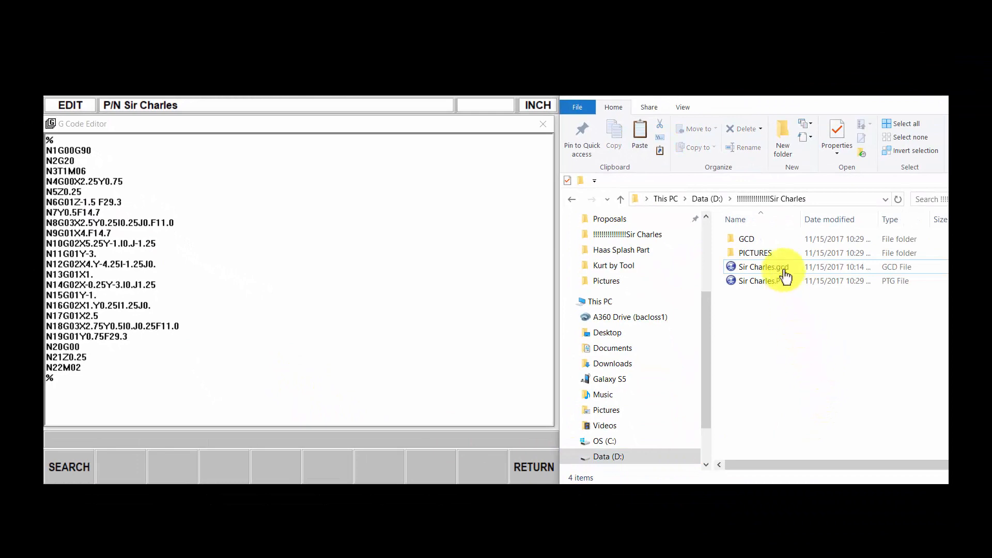
Check in Explorer that Sir Charles.gcd sits inside the GCD > Sir Charles.PTG folder.
click(760, 266)
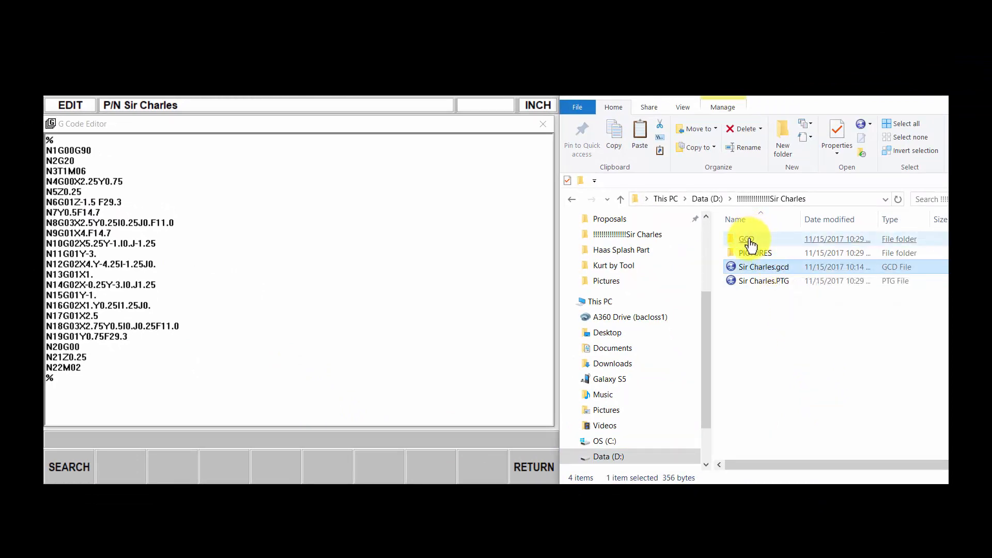
double_click(746, 239)
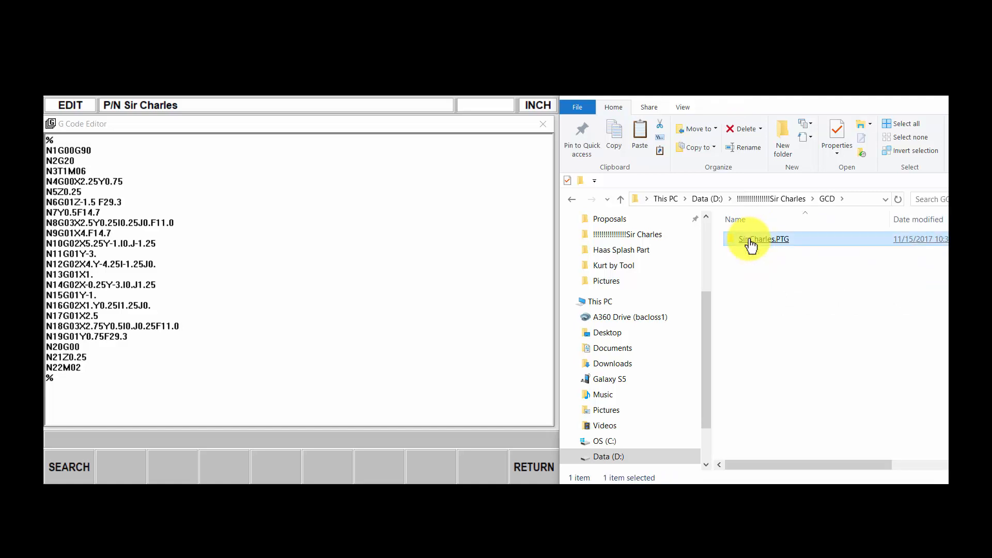
double_click(762, 238)
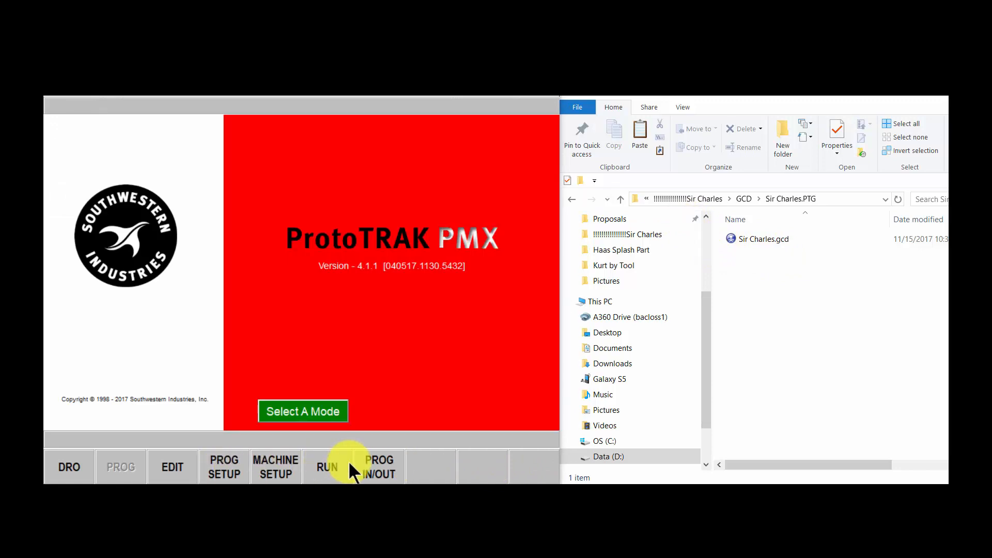
Reopen the Sir Charles program and verify its G54 offsets remain X 6, Y 5, Z 4.
click(378, 467)
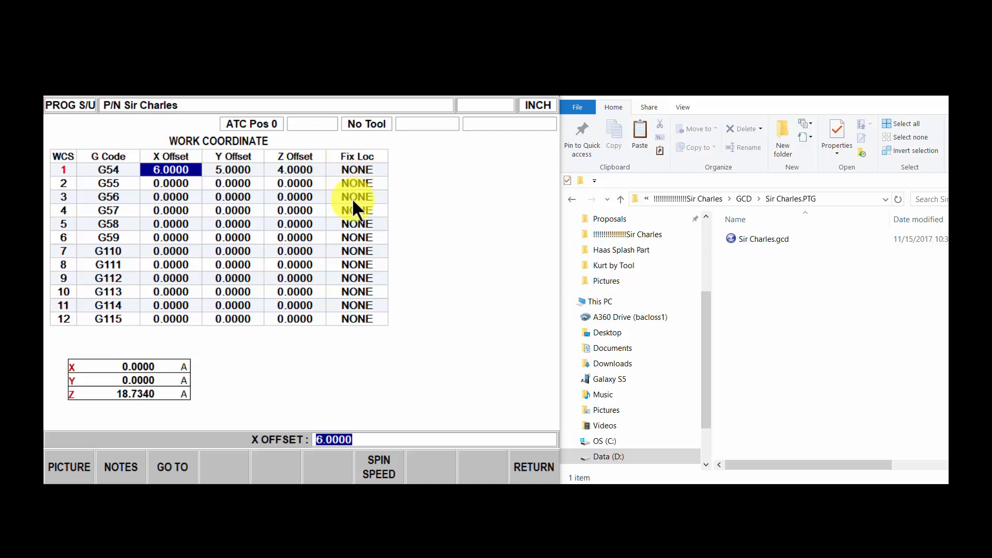
click(357, 169)
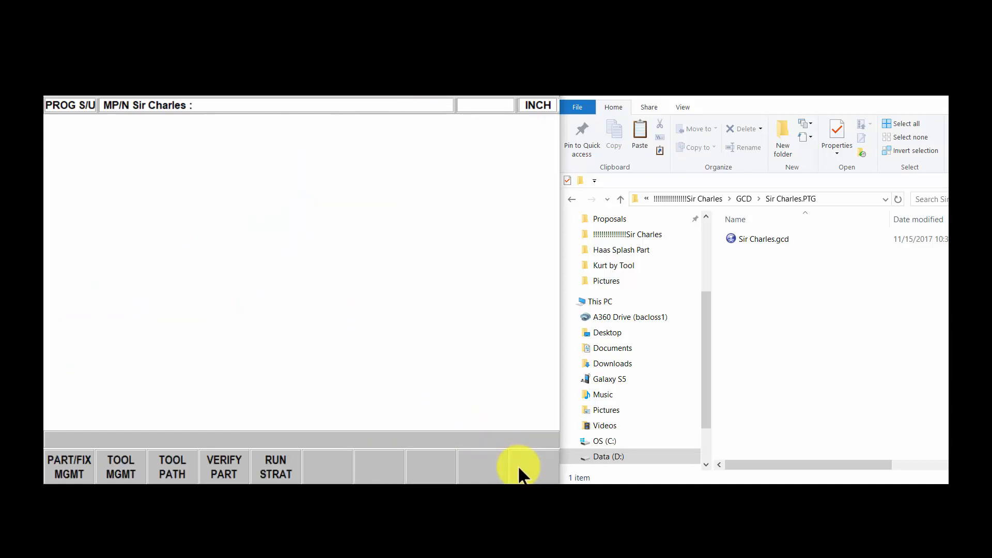
Assign tool 1, the 0.5 Fin EM, to ATC location 2 in the Part Program Tool Table.
click(121, 466)
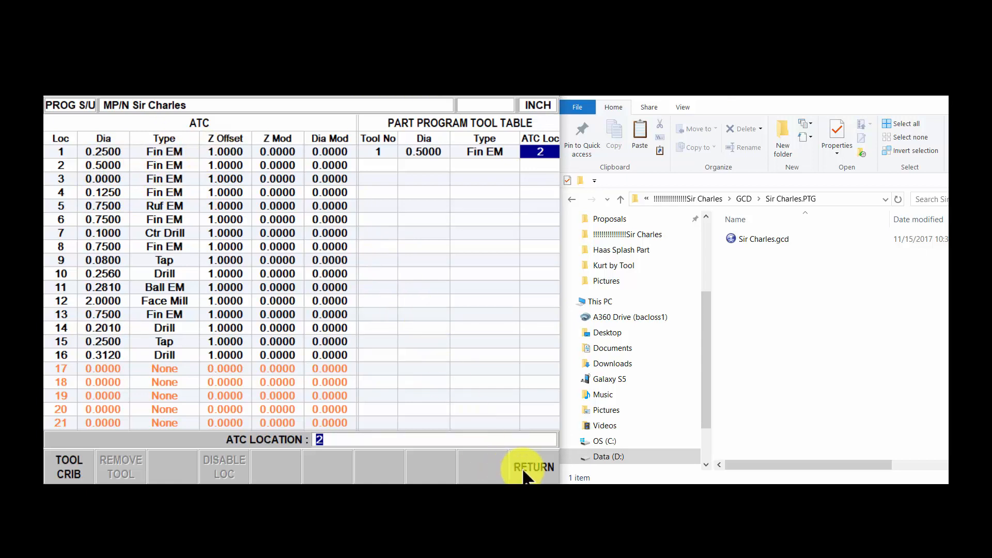
click(531, 466)
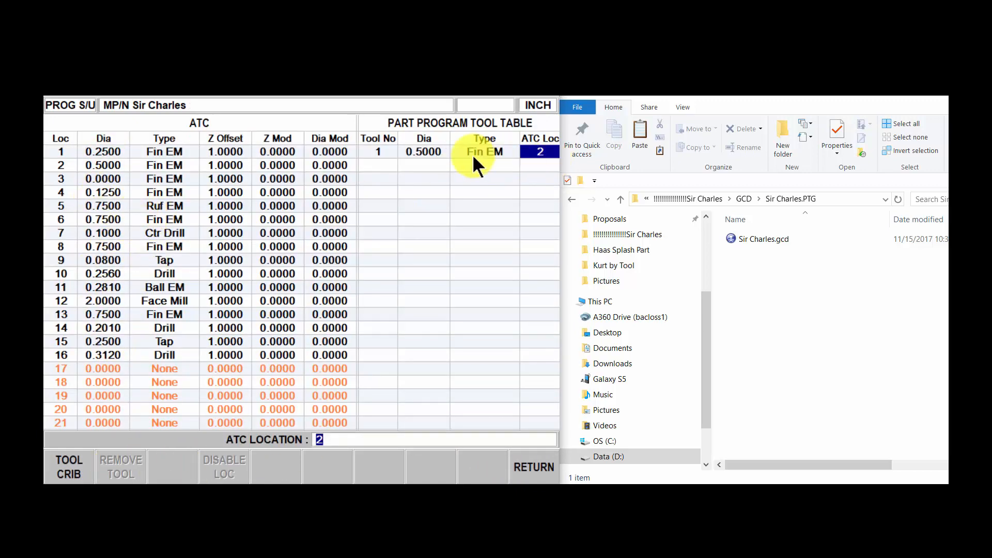
mouse_move(481, 170)
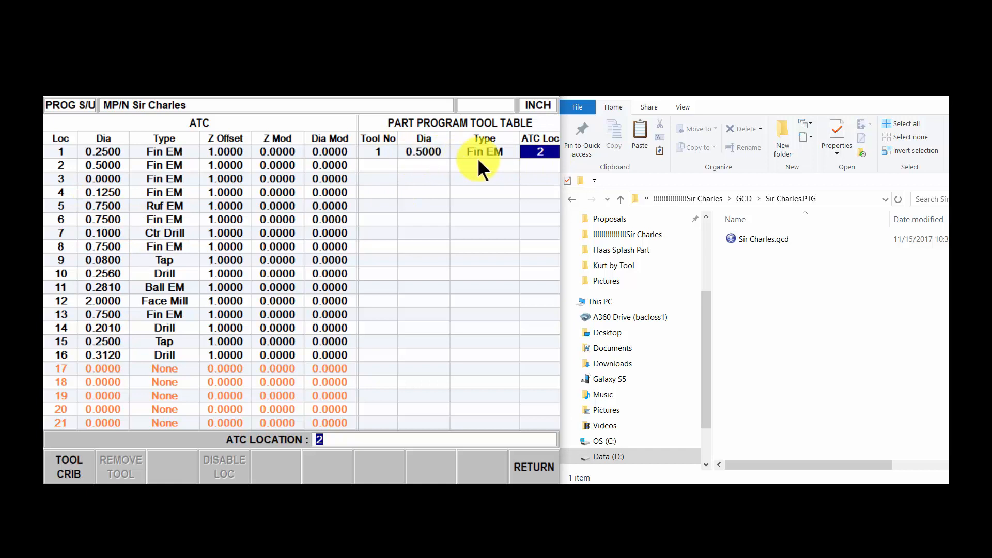
mouse_move(494, 171)
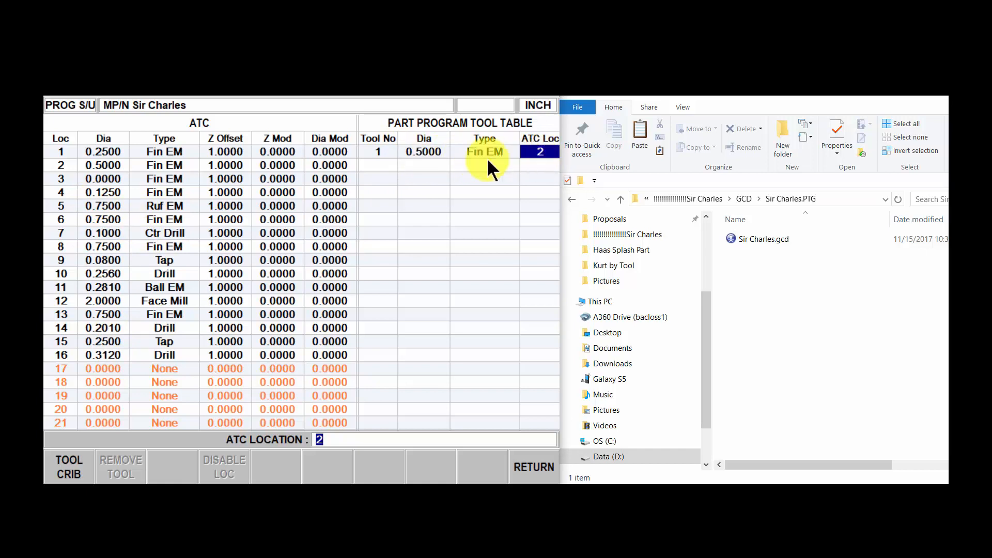